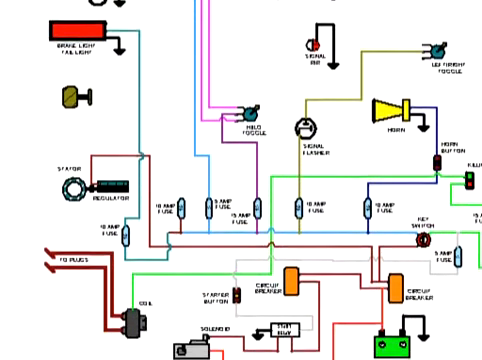
scroll("down", 3)
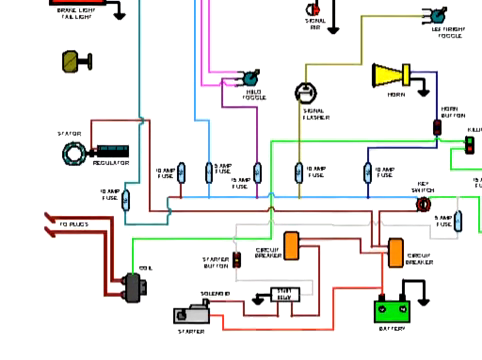